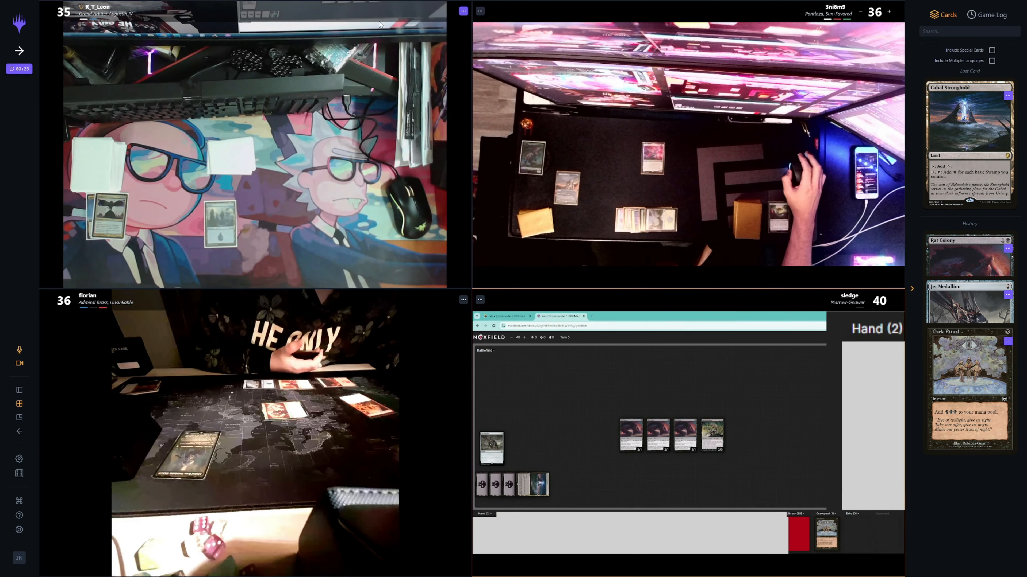
- Adjust the life counters so the four players read 33, 40, 31 and 40
click(630, 436)
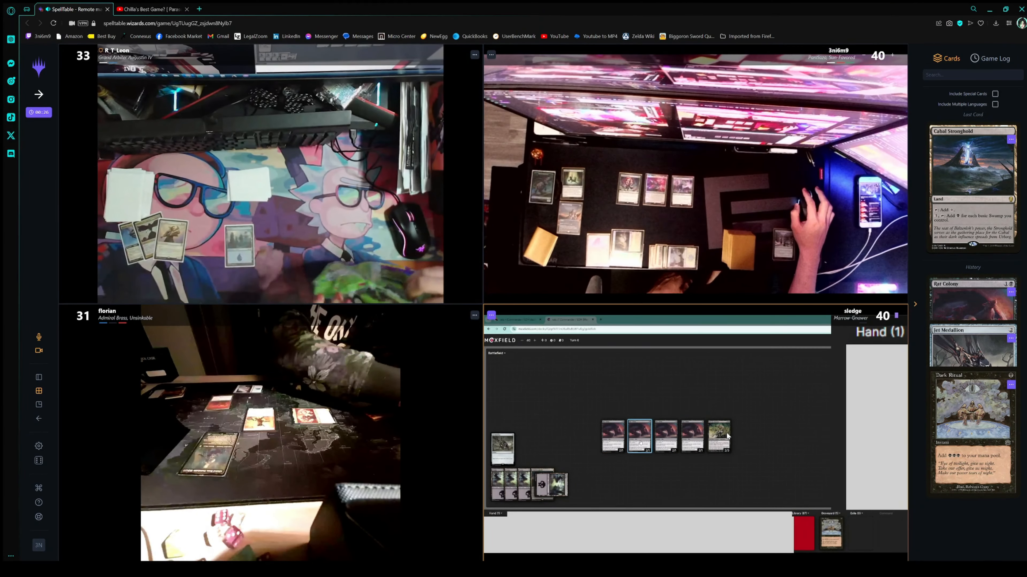
click(718, 436)
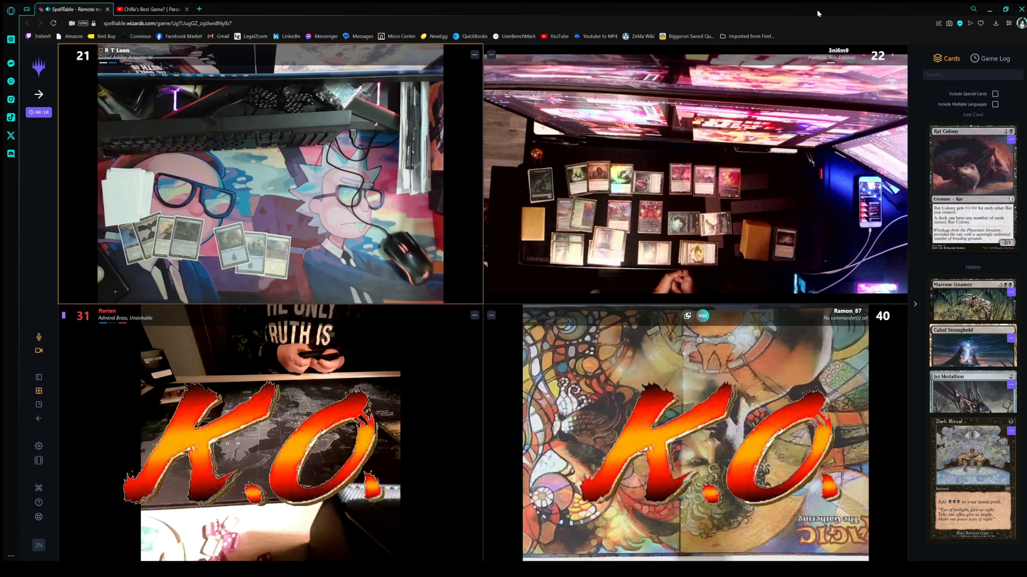
- Show the player options menu for the lower-right K.O.'d player's video tile
click(491, 316)
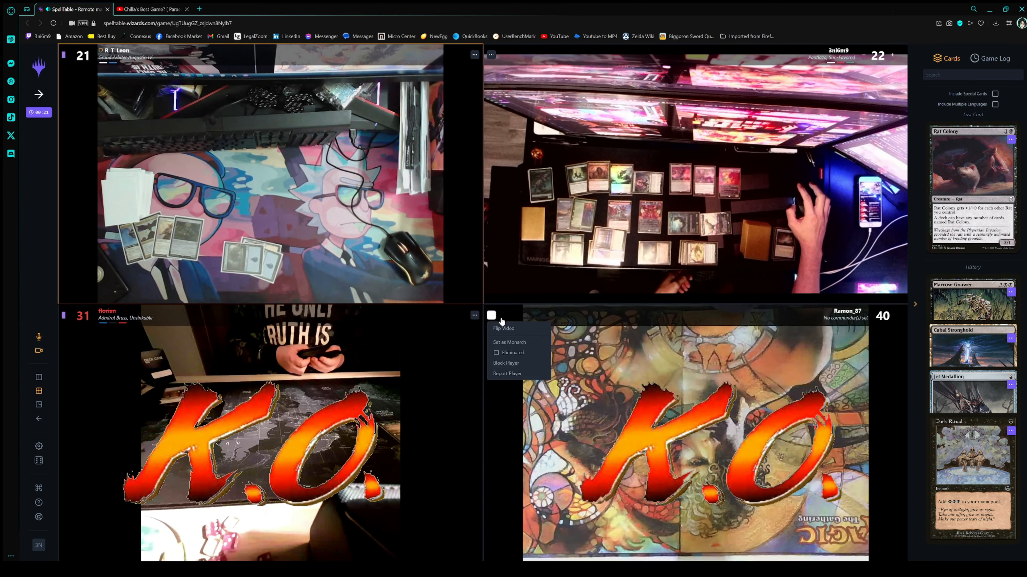